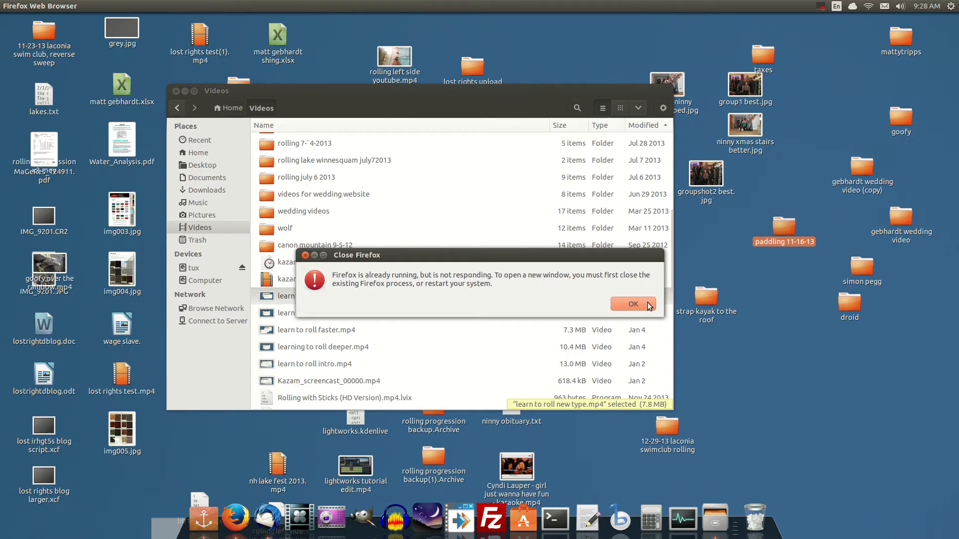
- Dismiss the 'Firefox is already running but not responding' warning with OK
click(633, 303)
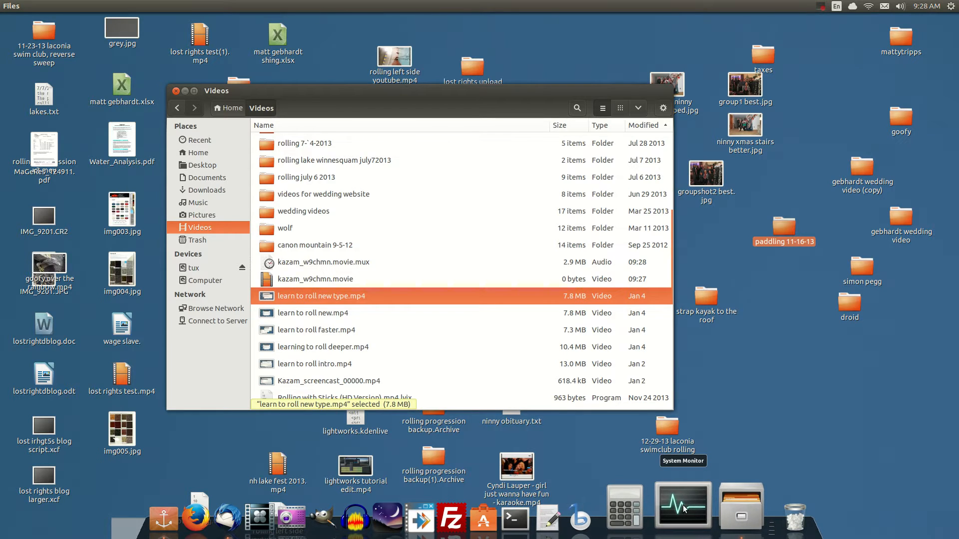
- From System Monitor's process list, select the firefox process and end it
click(682, 504)
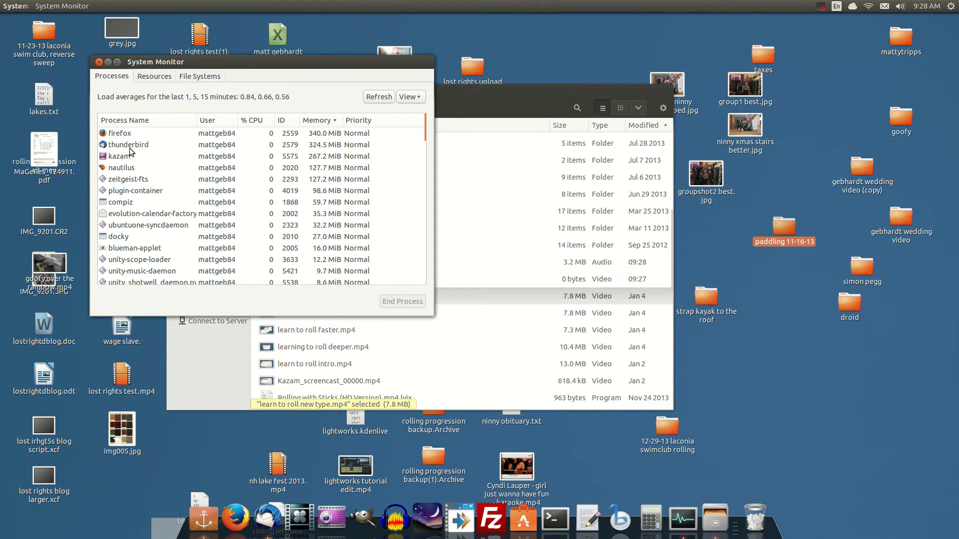
click(121, 156)
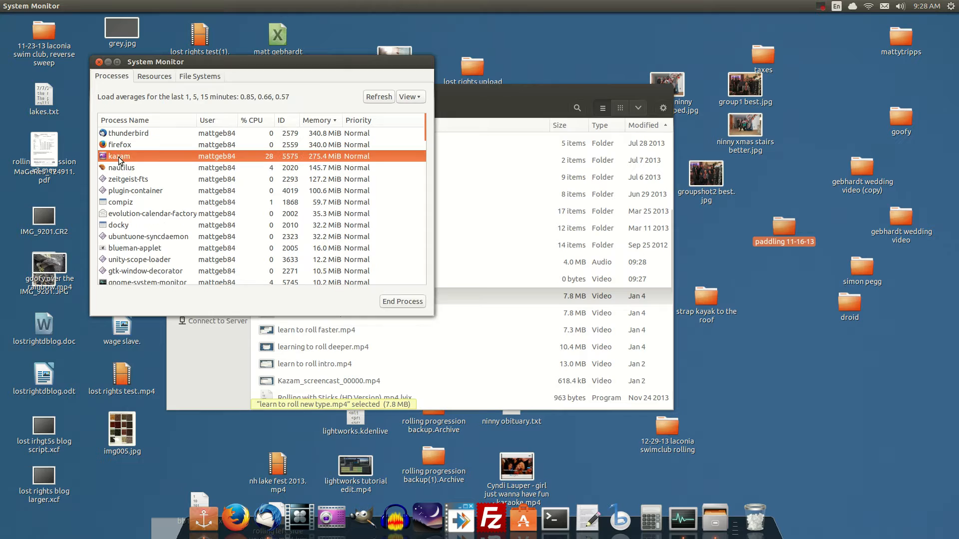
click(120, 144)
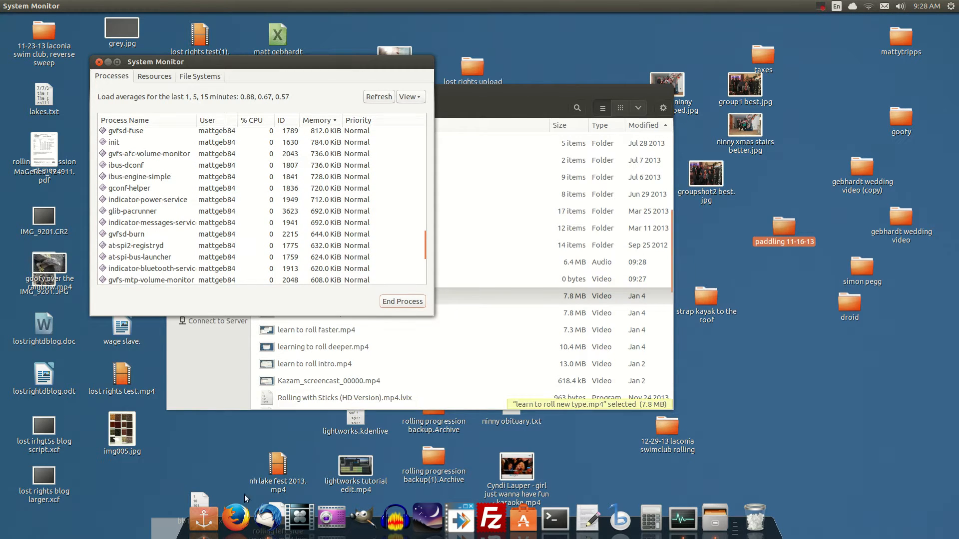
click(229, 516)
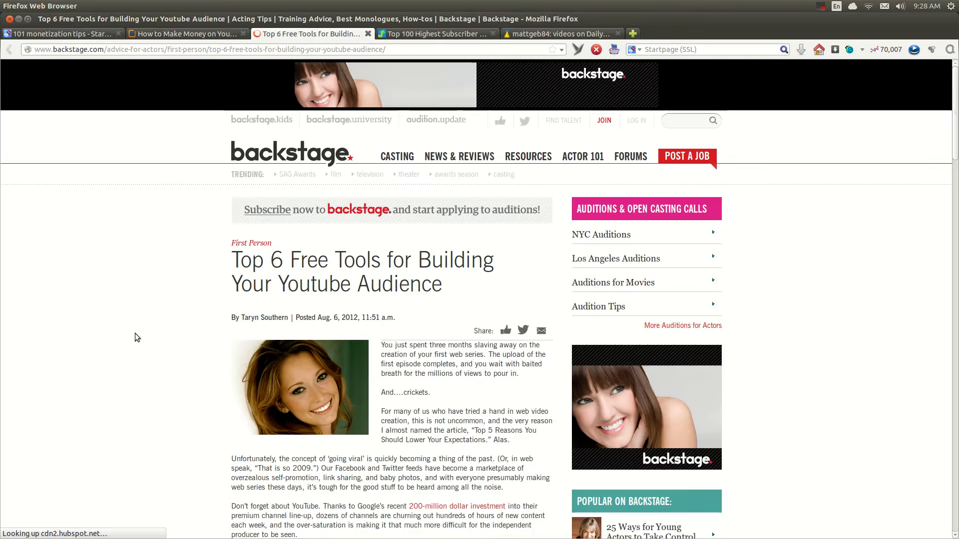
- Switch Firefox to the Dailymotion profile page with the kayak-rolling video
scroll(down, 3)
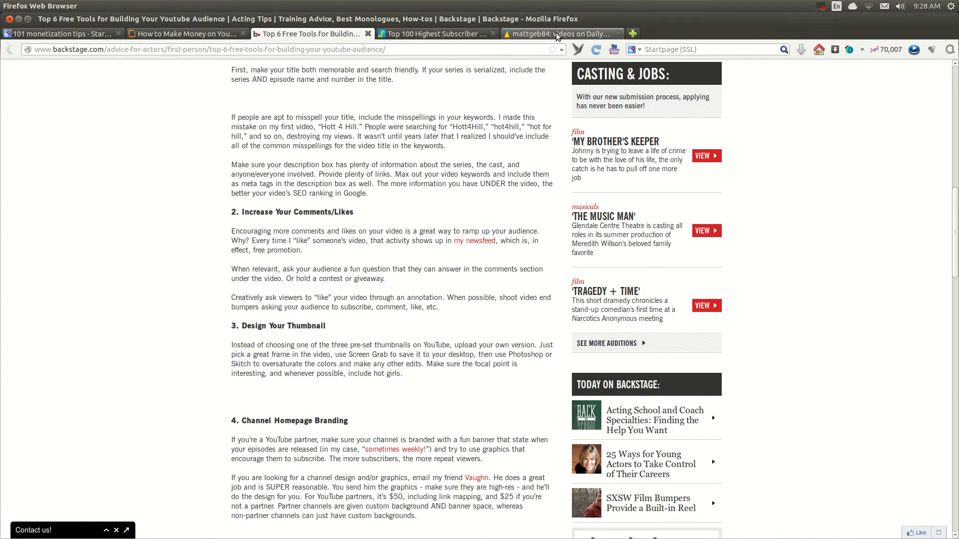
click(556, 33)
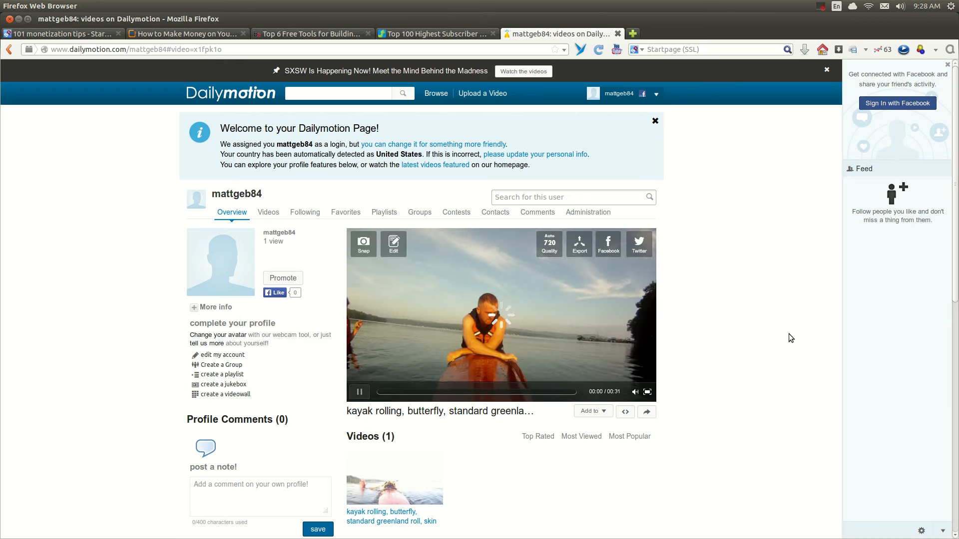
click(360, 391)
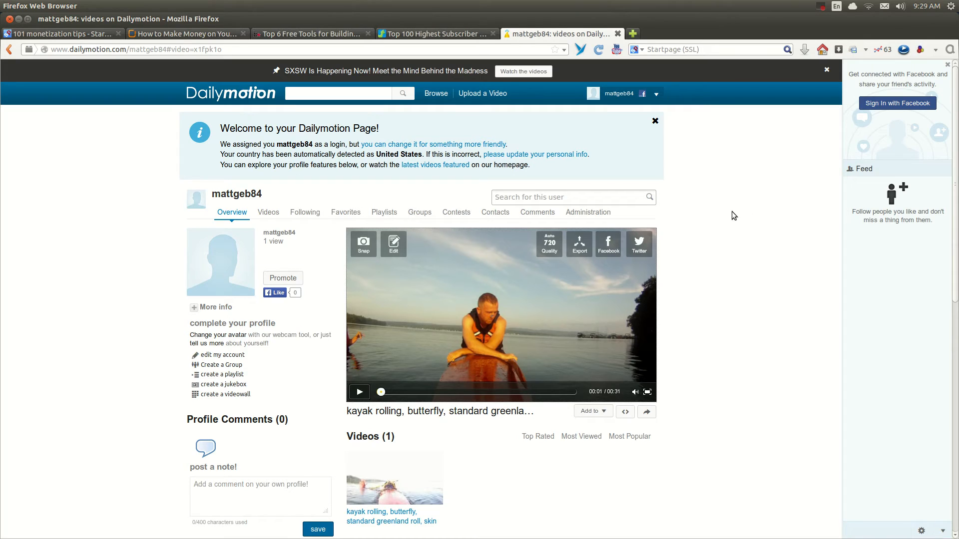
mouse_move(772, 282)
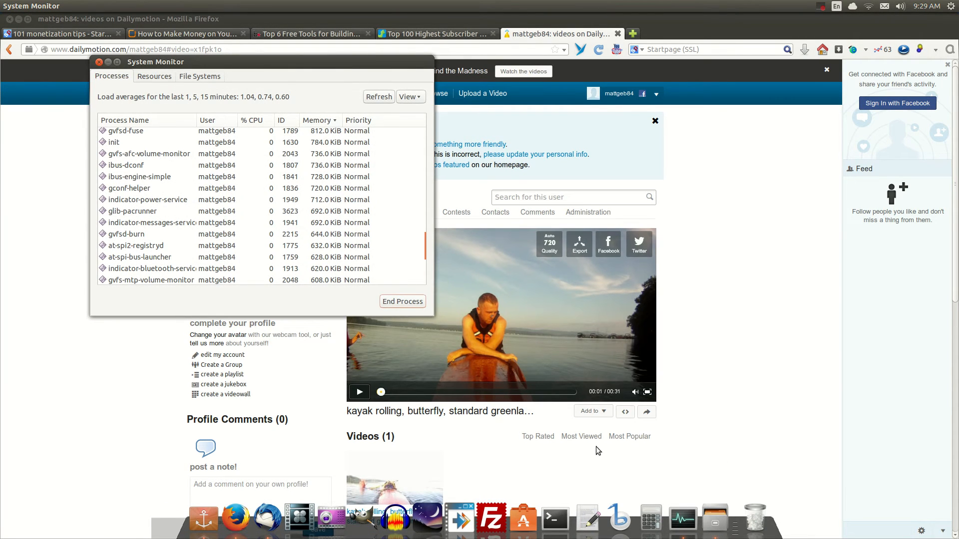
- Close System Monitor and bring up a terminal window from the dock
click(99, 62)
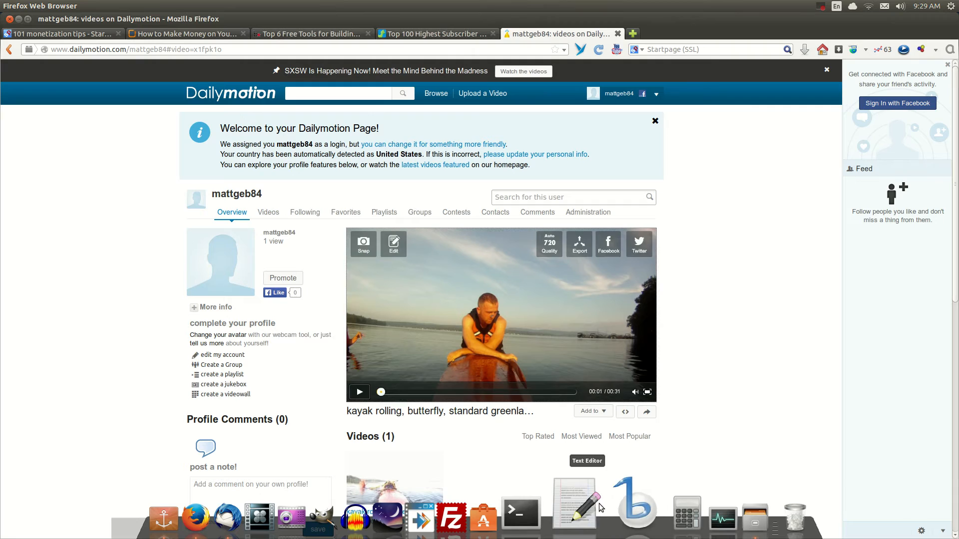
click(520, 513)
text(x)
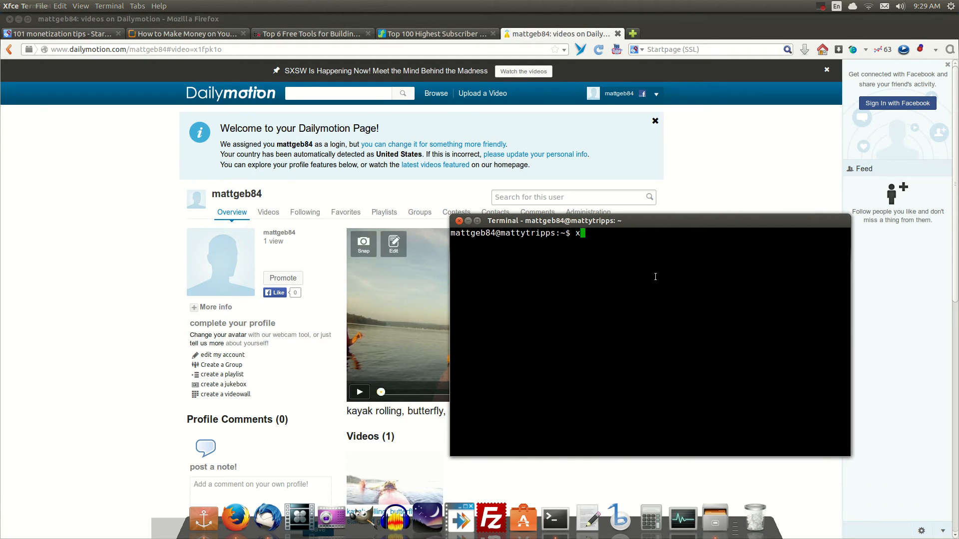
- Run xkill in the terminal so it waits for a window to kill
text(kill)
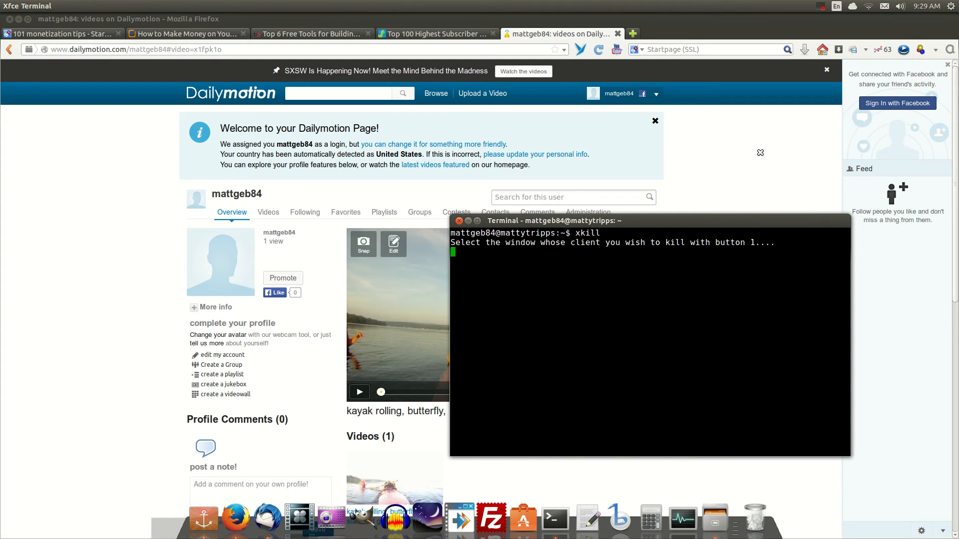
mouse_move(672, 315)
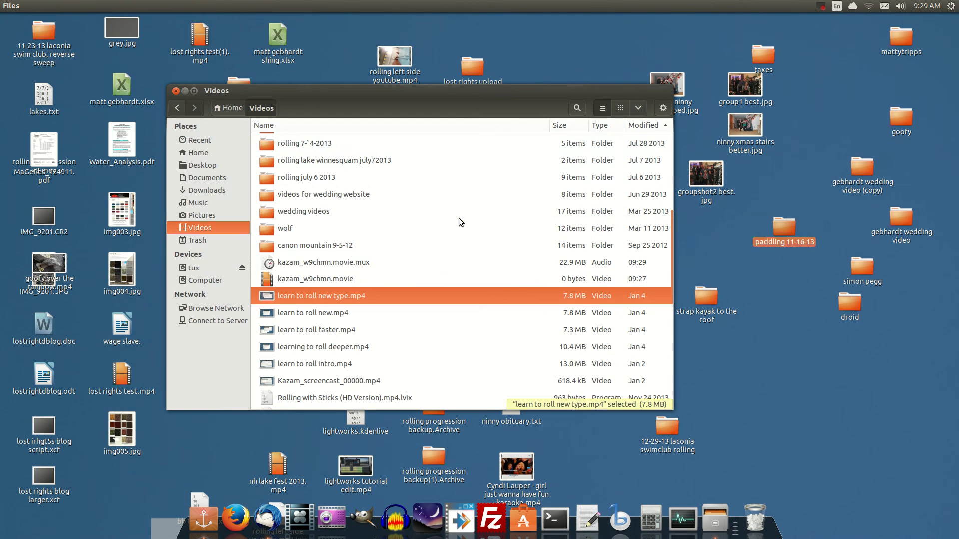
mouse_move(489, 215)
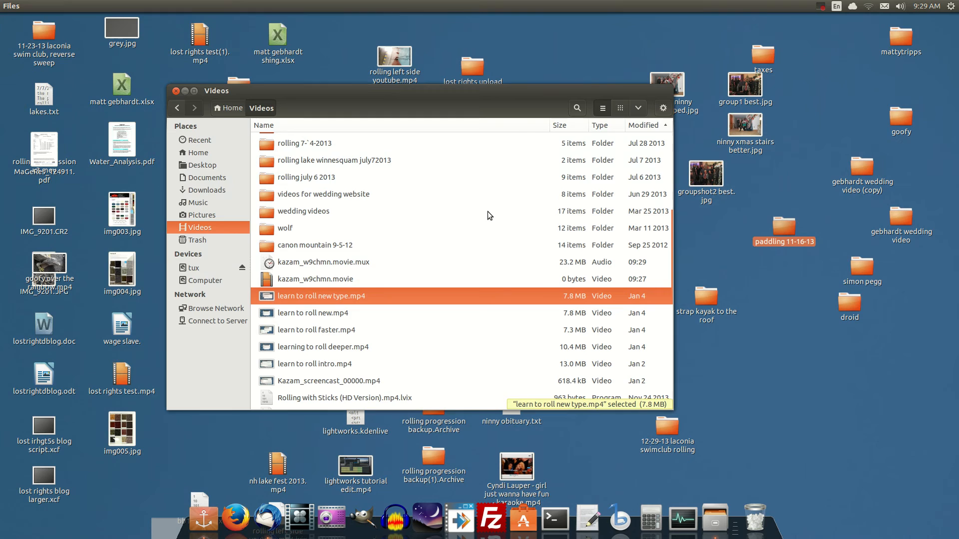
mouse_move(396, 377)
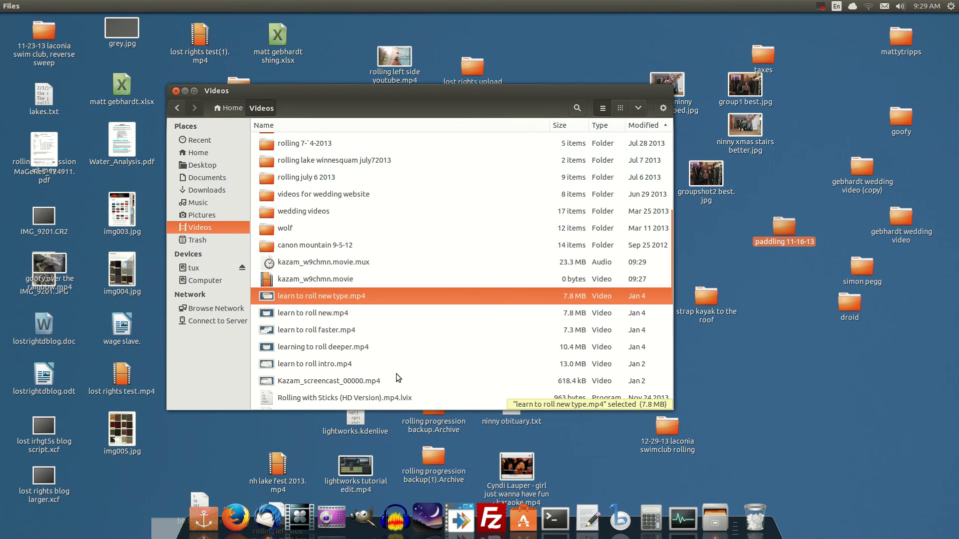